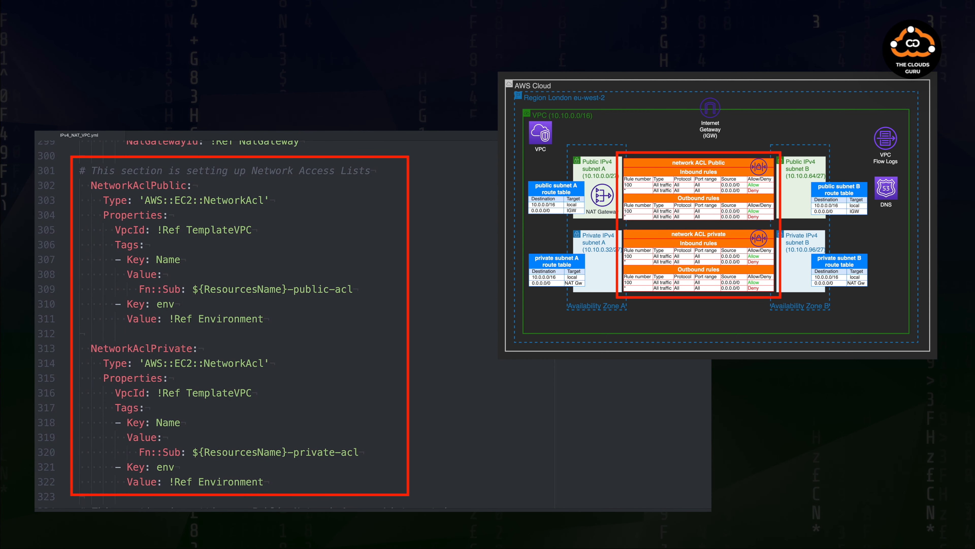
Scroll past the rationale slide to the template's Resources section with the TemplateVPC resource.
{"action": "scroll", "scroll_direction": "down", "scroll_amount": 3}
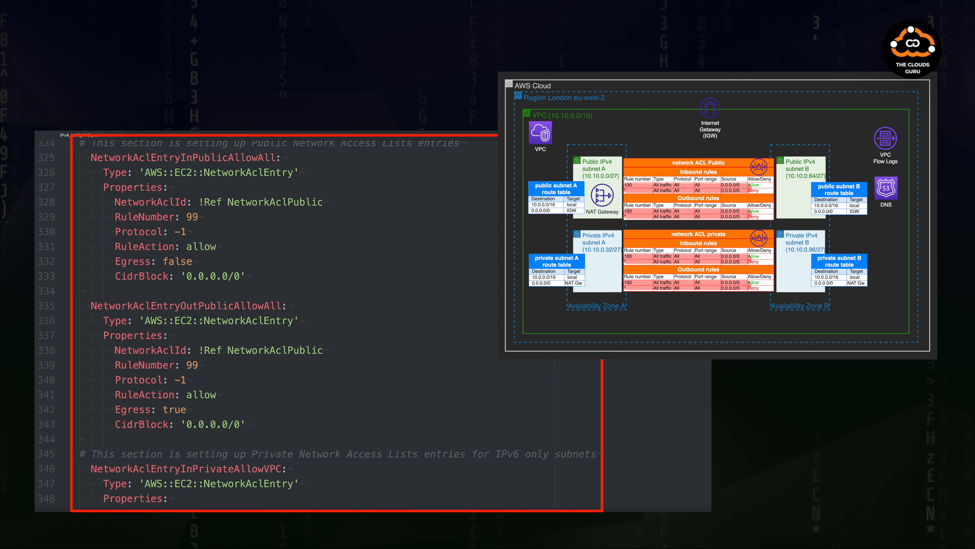
{"action": "scroll", "scroll_direction": "down", "scroll_amount": 3}
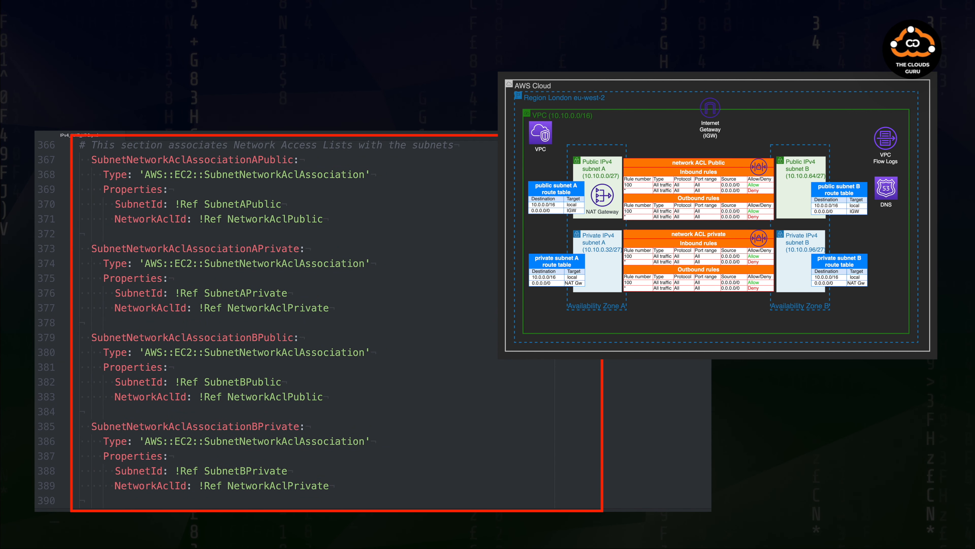
{"action": "scroll", "scroll_direction": "down", "scroll_amount": 3}
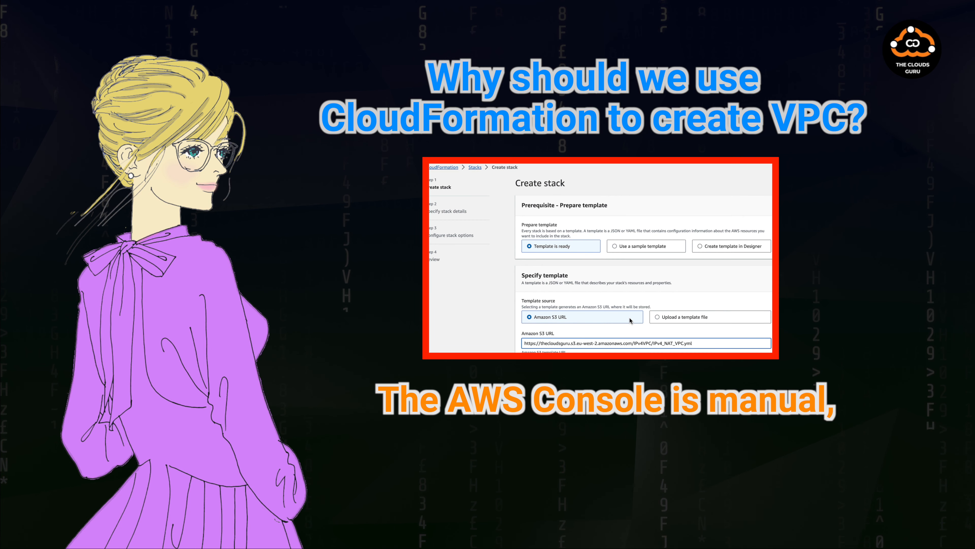
{"action": "scroll", "scroll_direction": "down", "scroll_amount": 3}
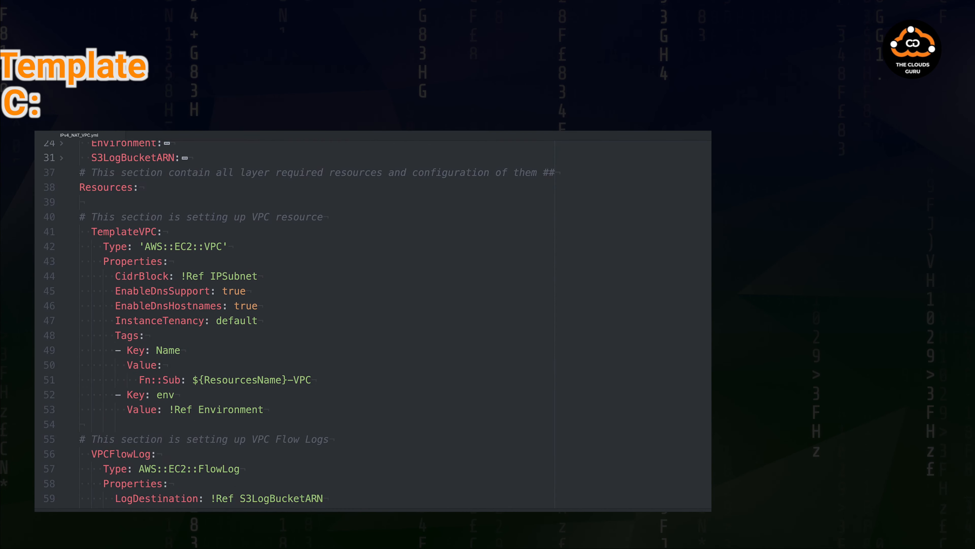
{"action": "scroll", "scroll_direction": "down", "scroll_amount": 3}
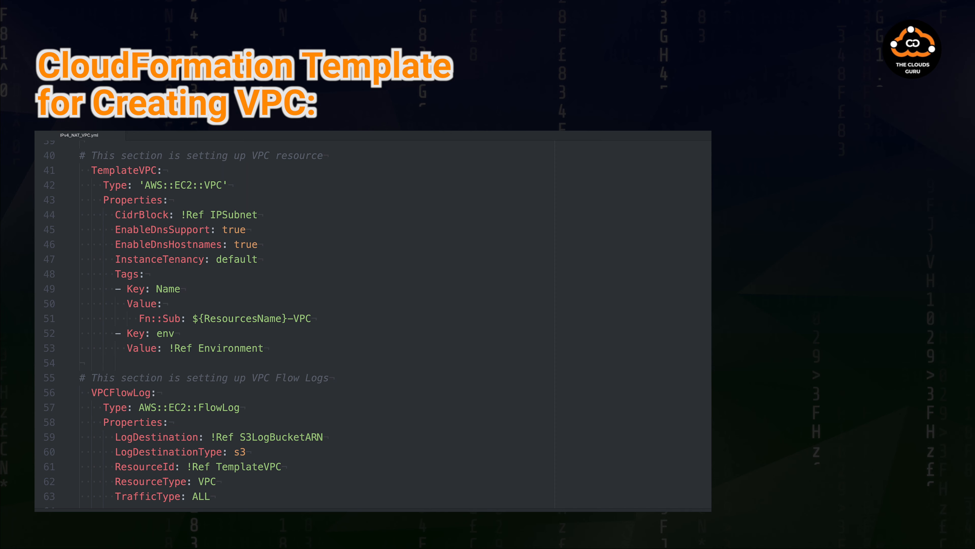
{"action": "scroll", "scroll_direction": "down", "scroll_amount": 3}
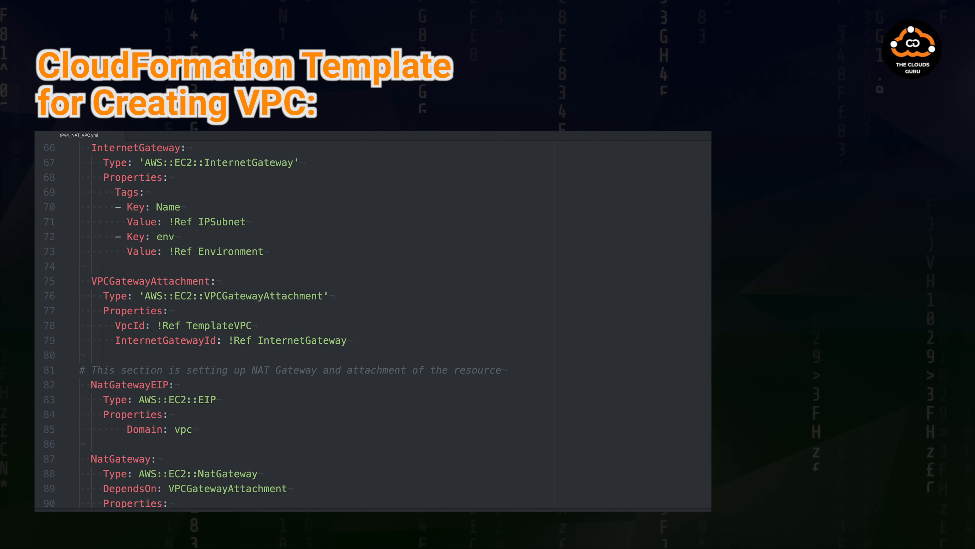
{"action": "scroll", "scroll_direction": "down", "scroll_amount": 3}
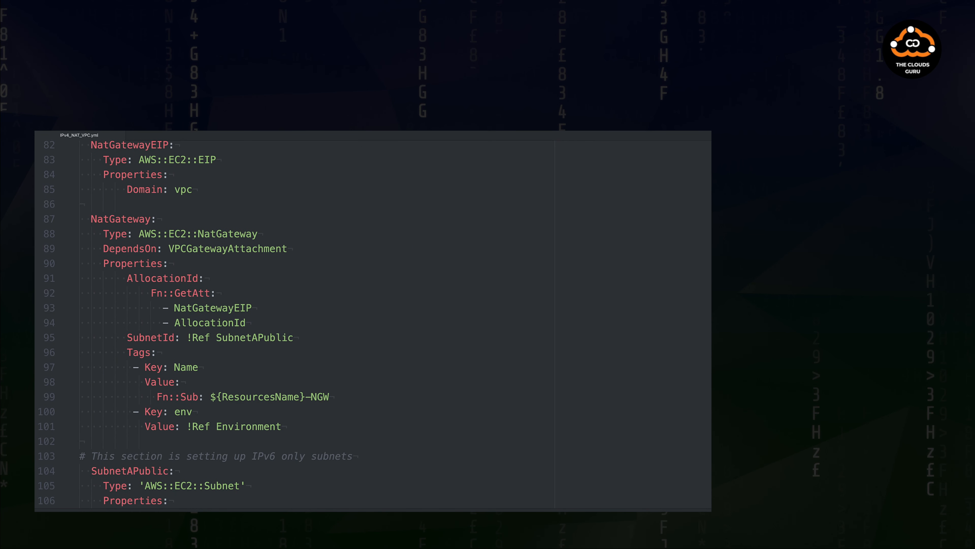
{"action": "scroll", "scroll_direction": "up", "scroll_amount": 3}
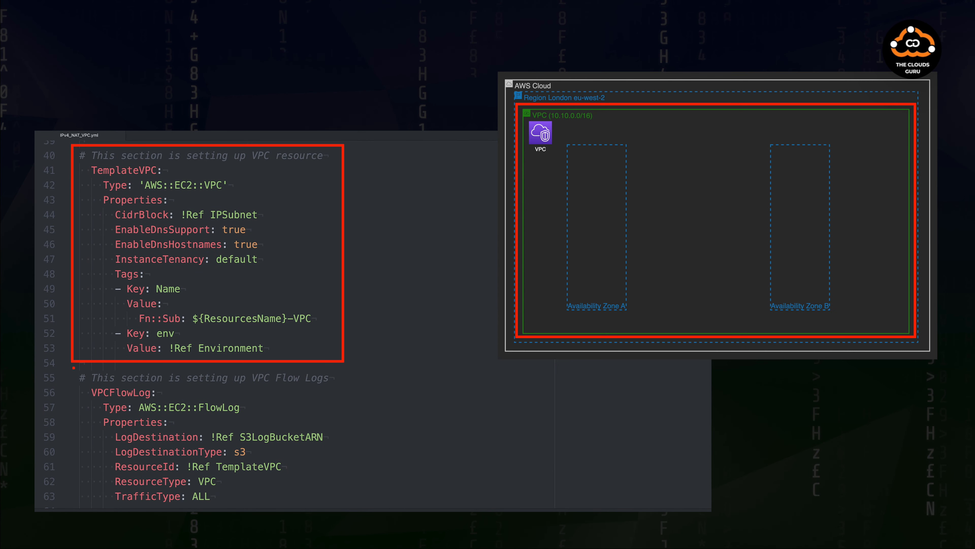
{"action": "scroll", "scroll_direction": "down", "scroll_amount": 3}
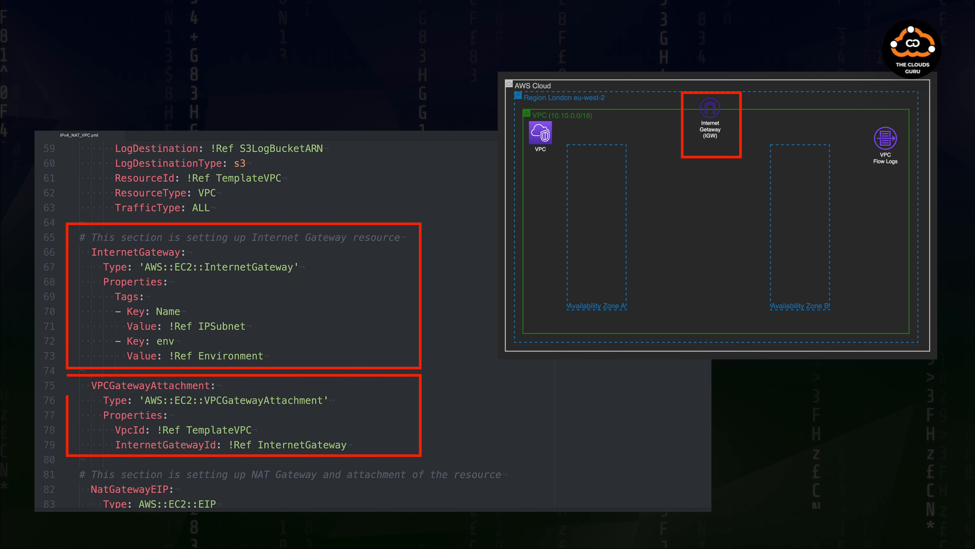
{"action": "scroll", "scroll_direction": "down", "scroll_amount": 3}
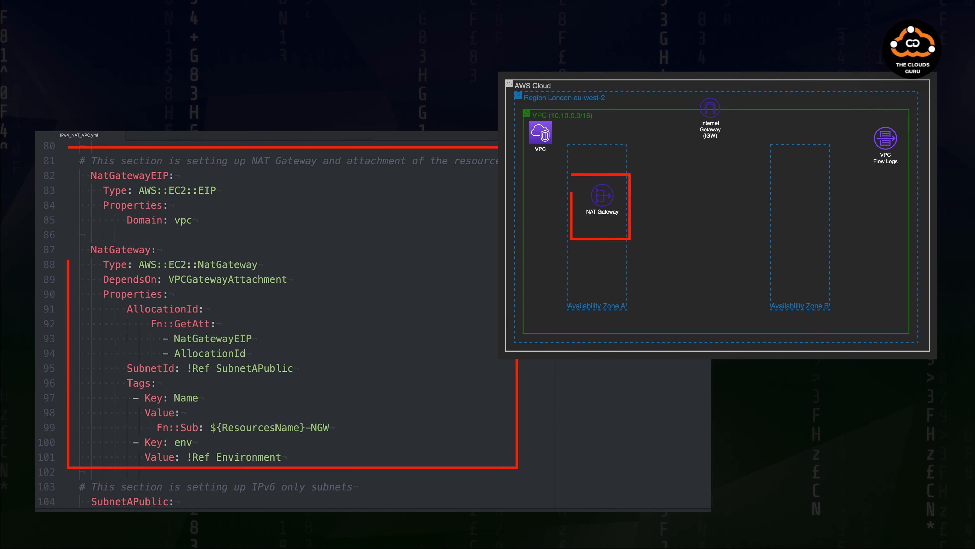
{"action": "scroll", "scroll_direction": "down", "scroll_amount": 3}
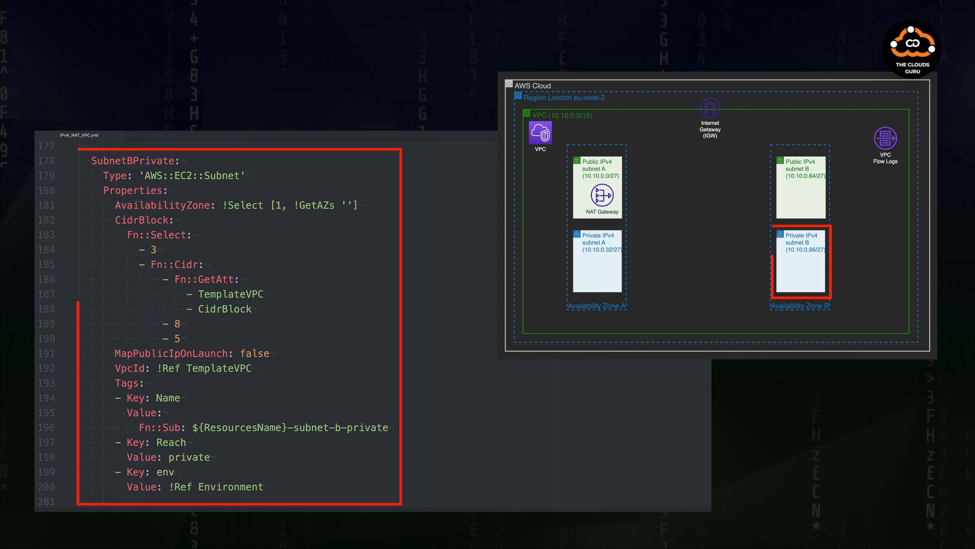
{"action": "scroll", "scroll_direction": "down", "scroll_amount": 3}
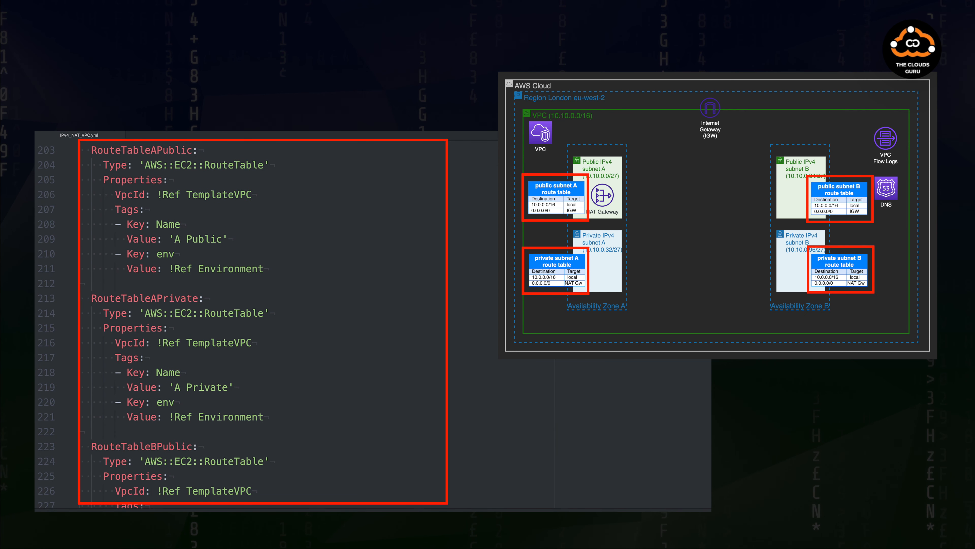
{"action": "scroll", "scroll_direction": "down", "scroll_amount": 3}
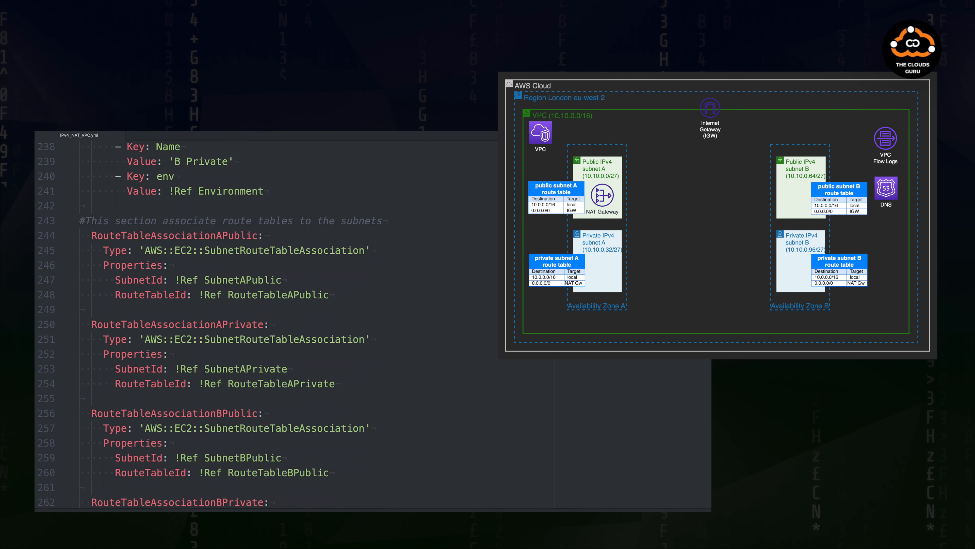
{"action": "scroll", "scroll_direction": "down", "scroll_amount": 3}
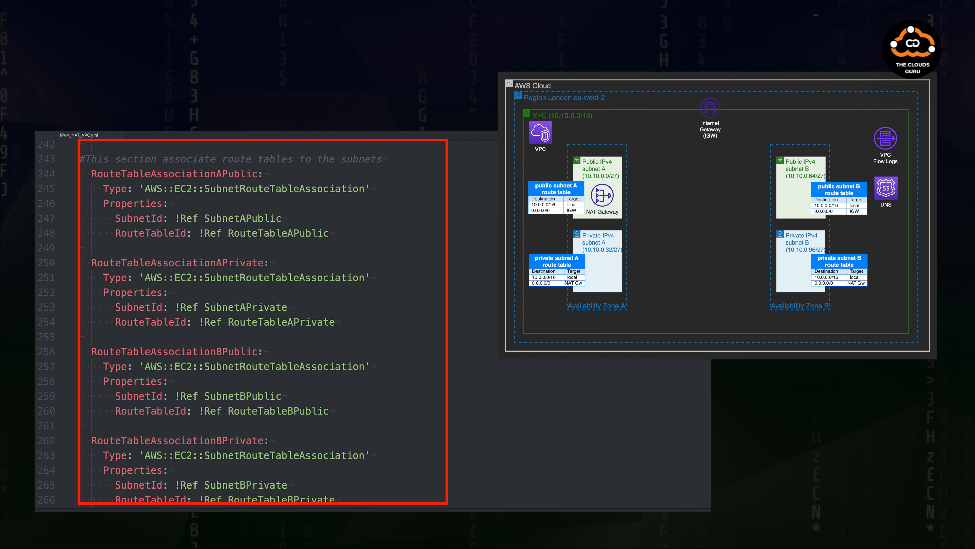
{"action": "scroll", "scroll_direction": "down", "scroll_amount": 3}
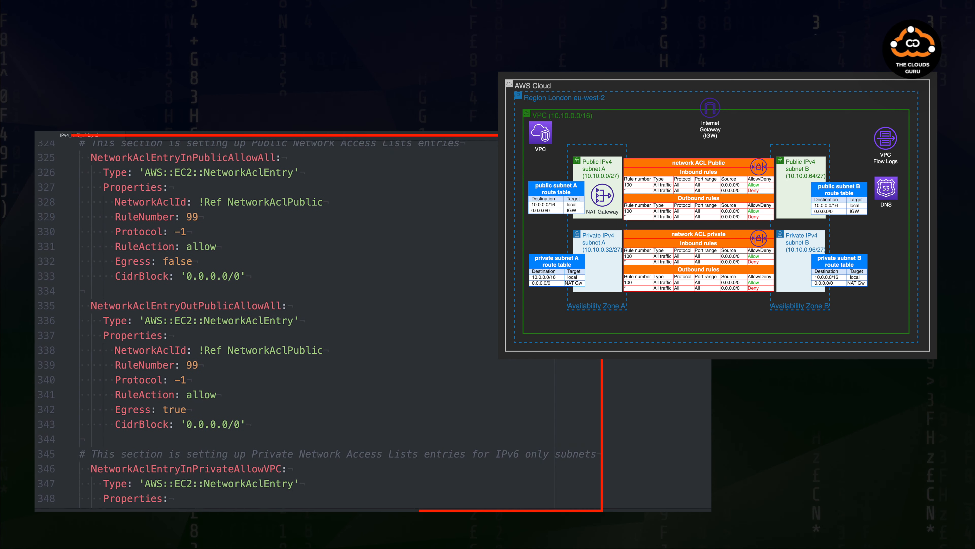
{"action": "scroll", "scroll_direction": "down", "scroll_amount": 3}
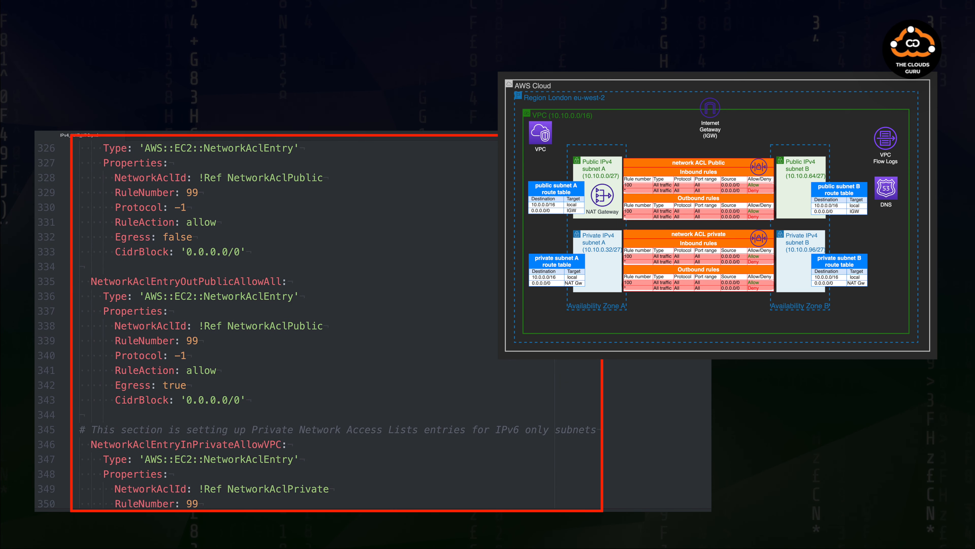
{"action": "scroll", "scroll_direction": "down", "scroll_amount": 3}
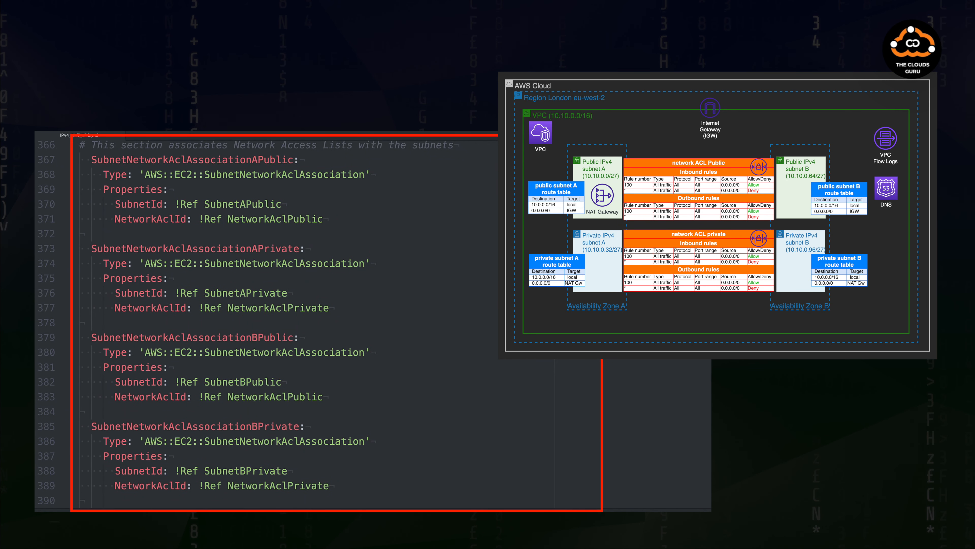
{"action": "scroll", "scroll_direction": "down", "scroll_amount": 3}
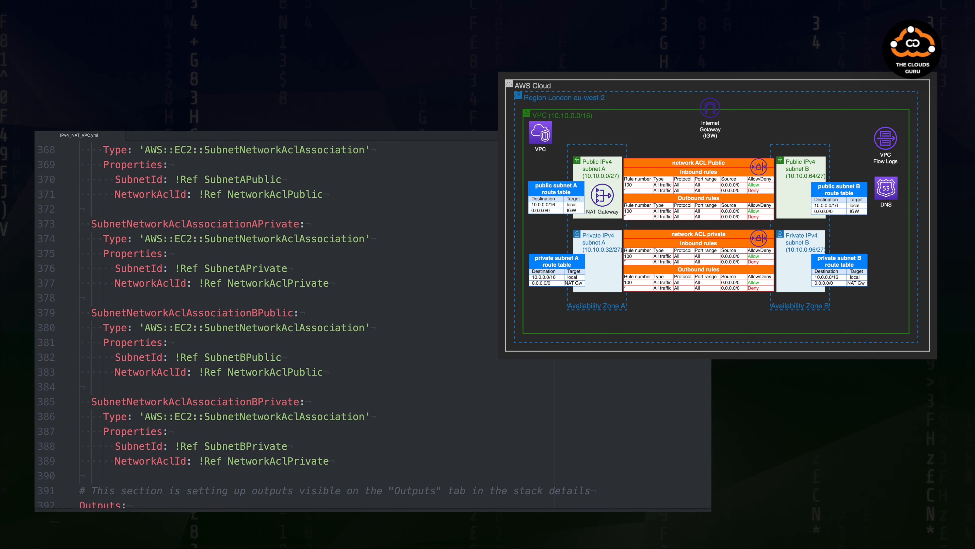
{"action": "scroll", "scroll_direction": "down", "scroll_amount": 3}
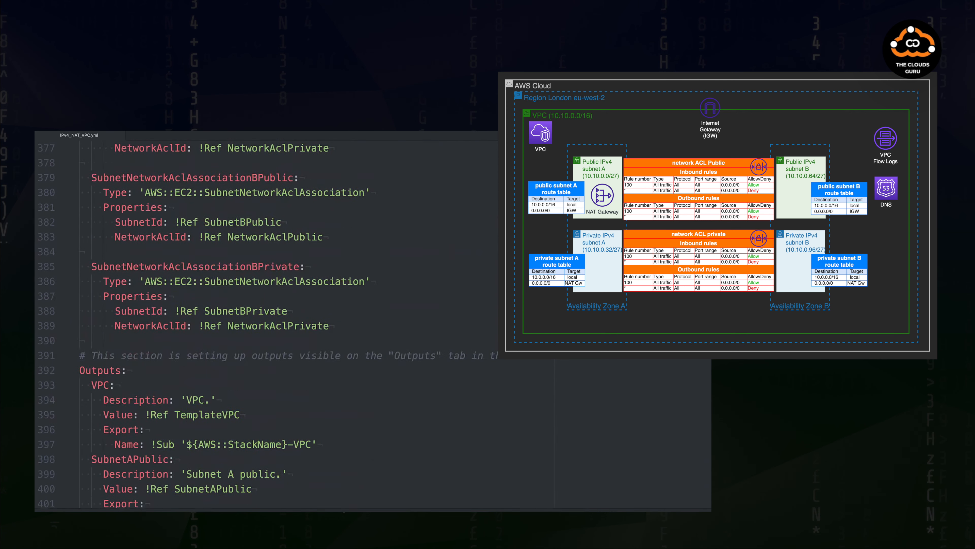
{"action": "scroll", "scroll_direction": "up", "scroll_amount": 3}
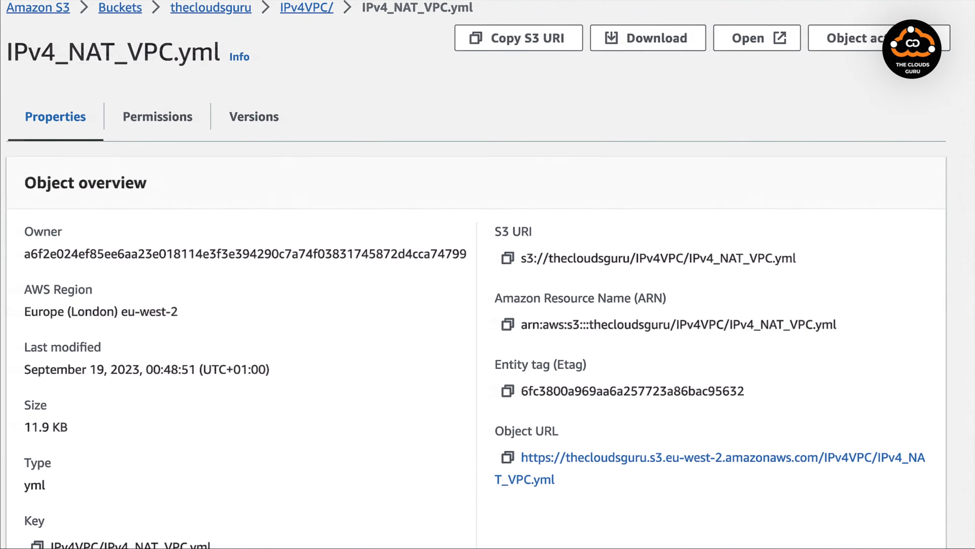
{"action": "mouse_move", "coordinate": [508, 469]}
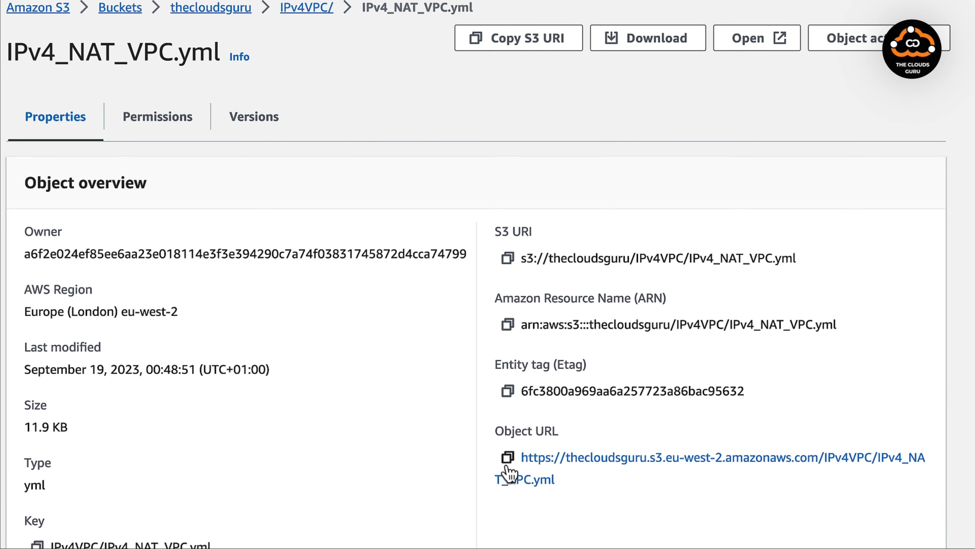
Copy the IPv4_NAT_VPC.yml object URL to the clipboard.
{"action": "left_click", "coordinate": [507, 457]}
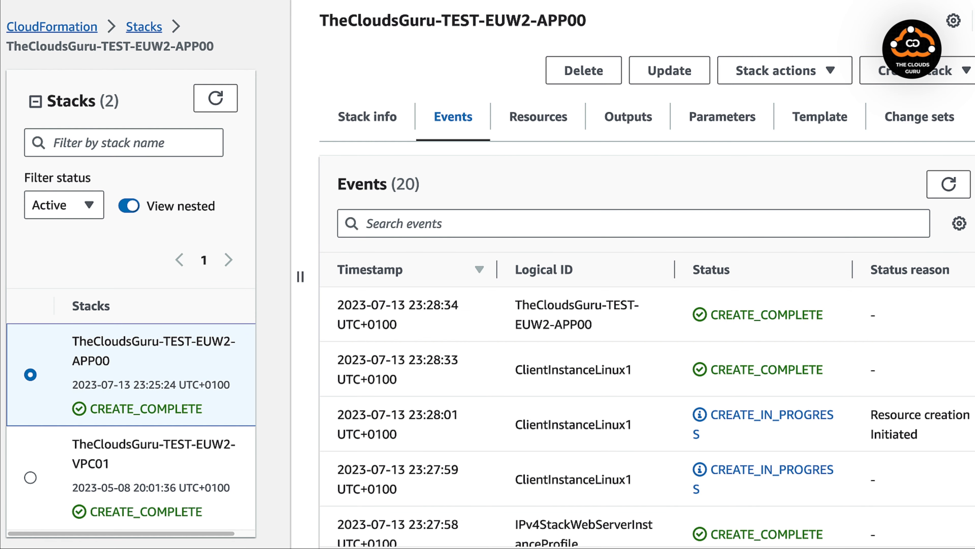
{"action": "mouse_move", "coordinate": [910, 85]}
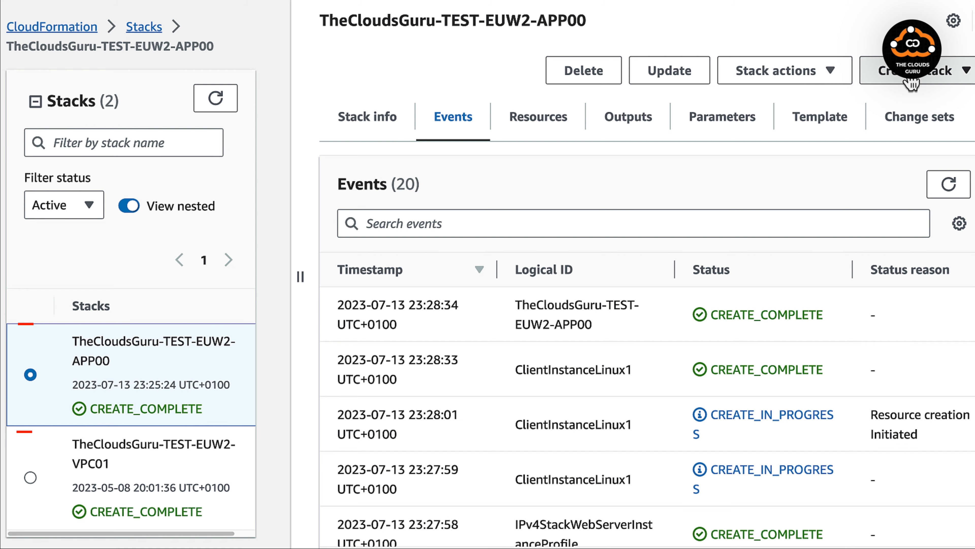
Start a new stack with new resources from the S3 template URL for IPv4_NAT_VPC.yml.
{"action": "left_click", "coordinate": [926, 70]}
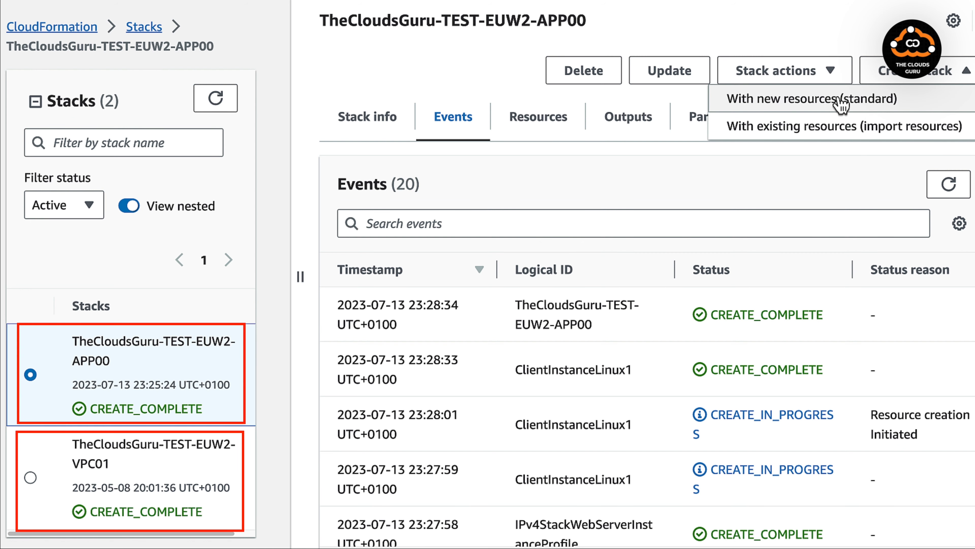
{"action": "left_click", "coordinate": [798, 98]}
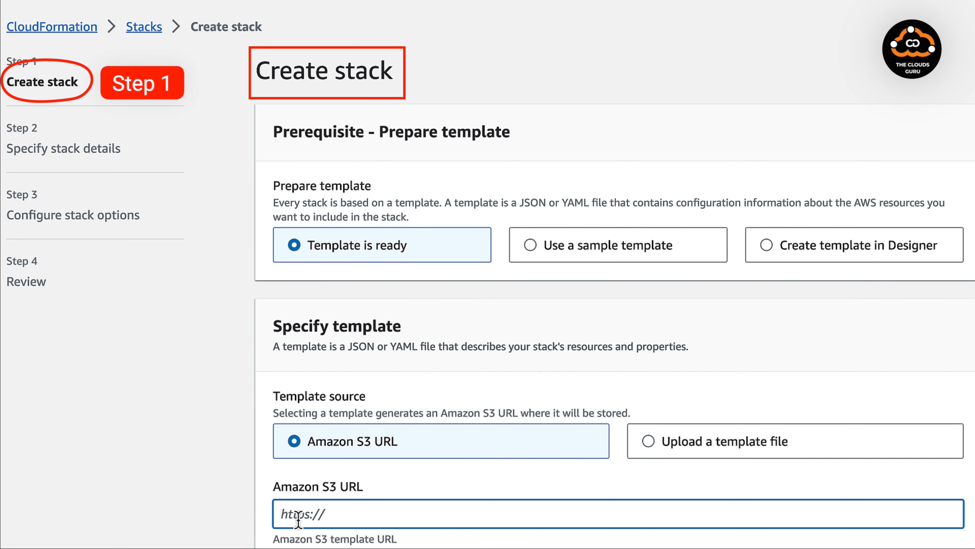
{"action": "type", "text": "https://thecloudsguru.s3.eu-west-2.amazonaws.com/IPv4VPC/IPv4_NAT_VPC.yml"}
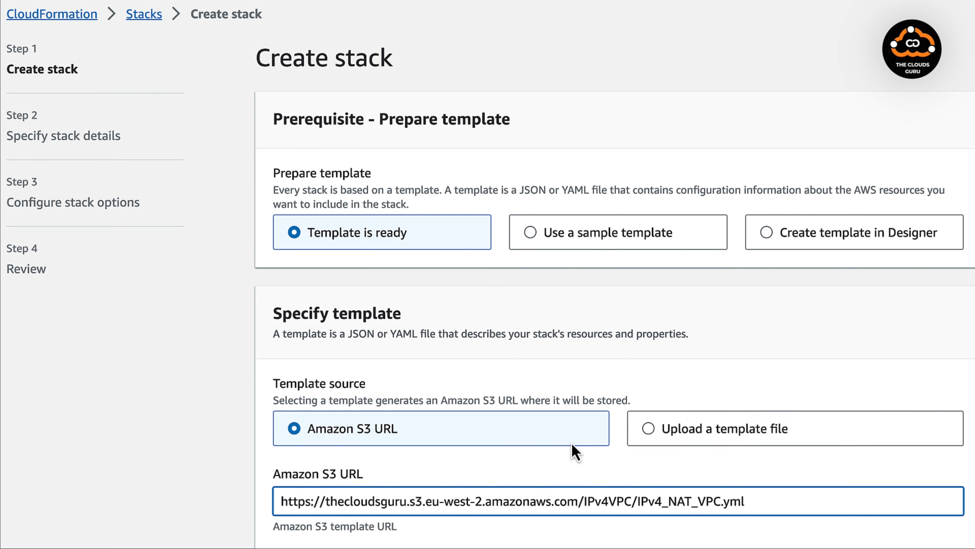
{"action": "scroll", "scroll_direction": "down", "scroll_amount": 3}
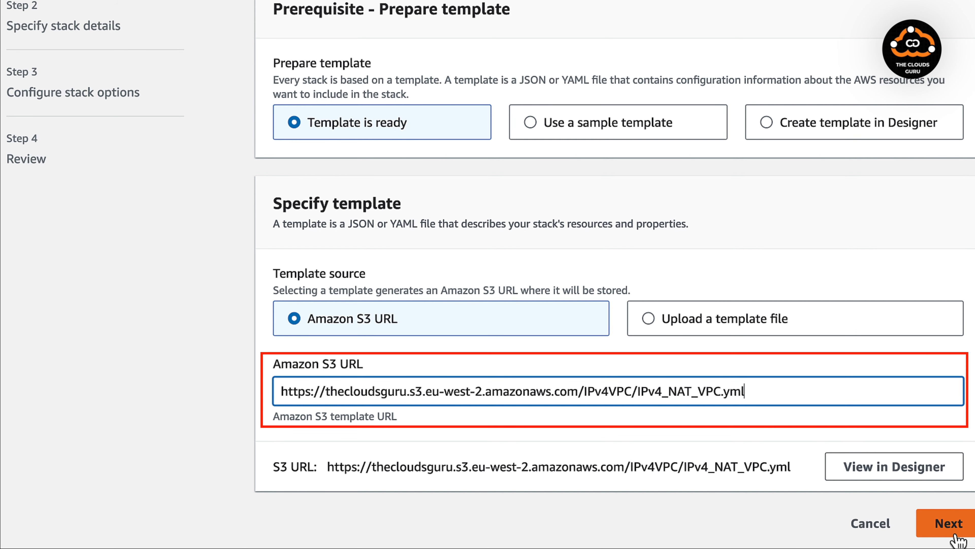
{"action": "left_click", "coordinate": [948, 523]}
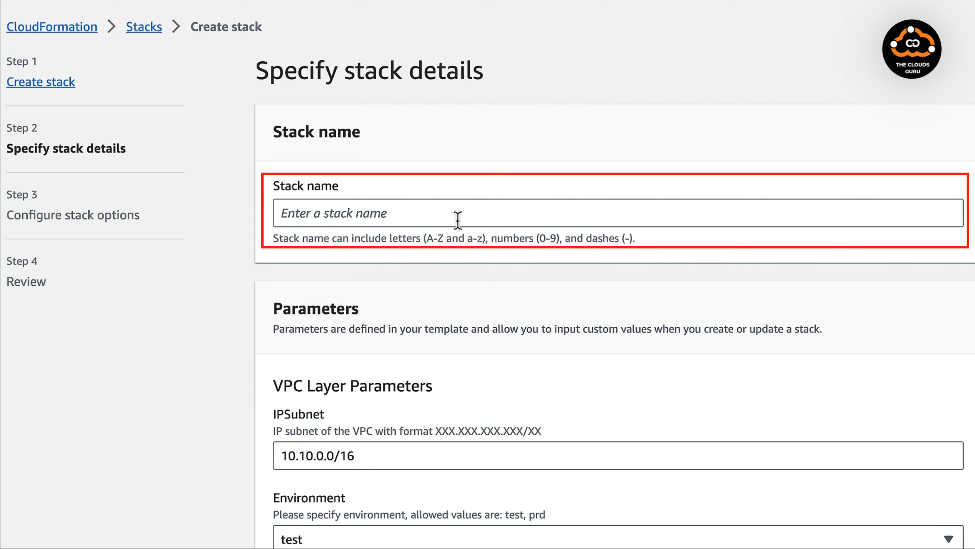
Name the stack TheCloudsGuru-TEST-EUW2-VPC02 and submit it with default parameters.
{"action": "type", "text": "TheCloudsGuru-TEST-EUW2-VPC02"}
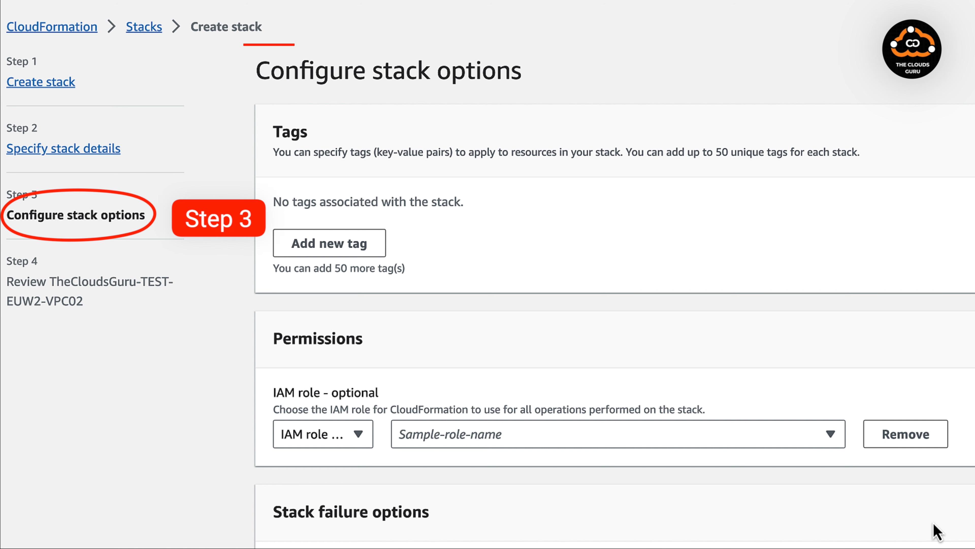
{"action": "scroll", "scroll_direction": "down", "scroll_amount": 3}
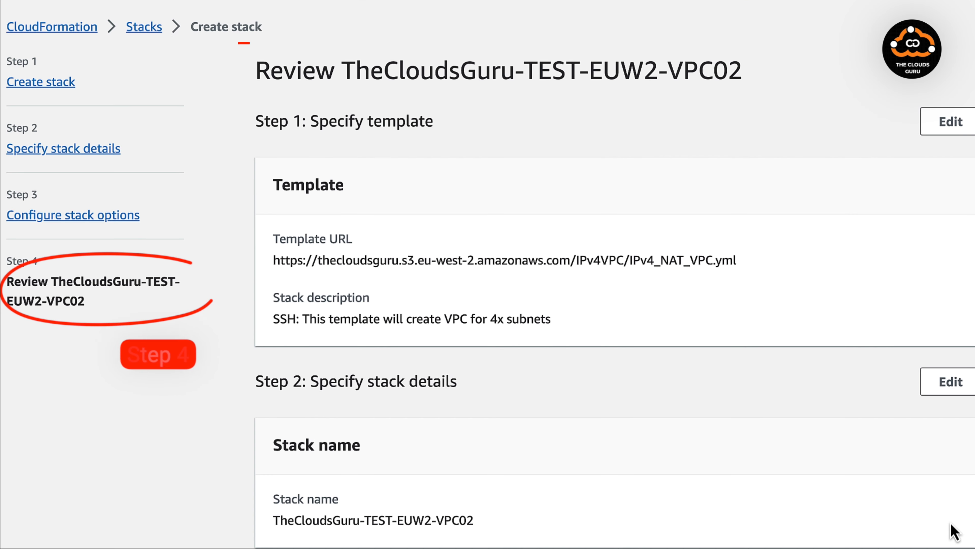
{"action": "scroll", "scroll_direction": "down", "scroll_amount": 3}
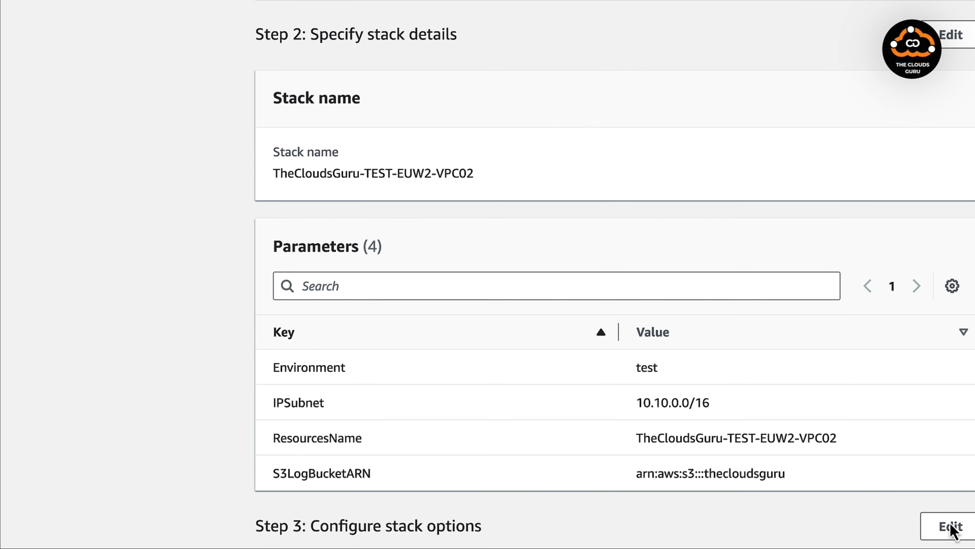
{"action": "scroll", "scroll_direction": "down", "scroll_amount": 3}
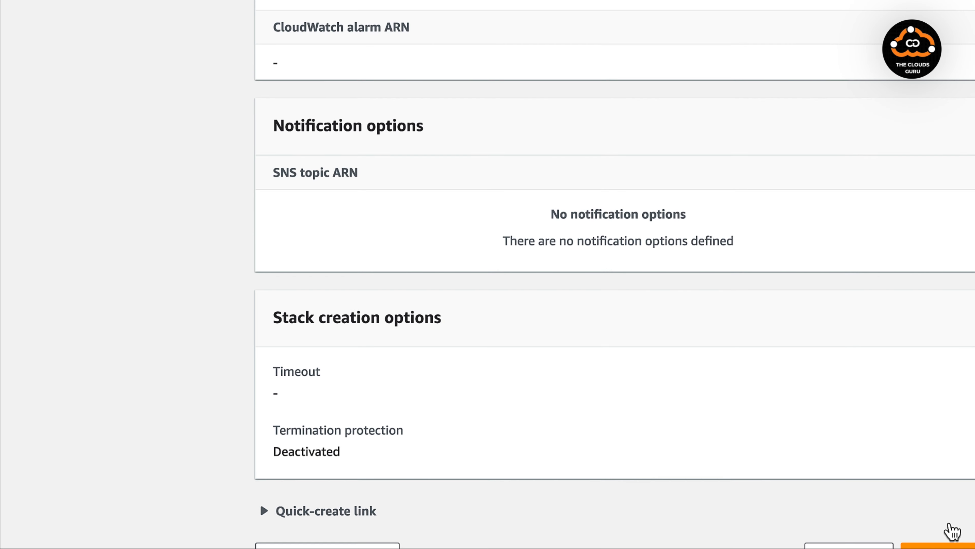
{"action": "left_click", "coordinate": [945, 546]}
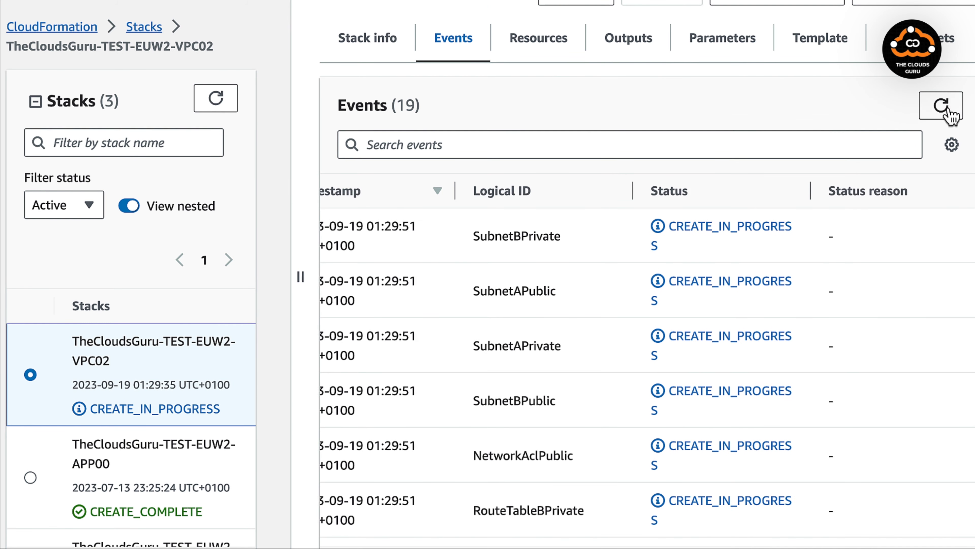
Refresh the VPC02 stack's events until subnet and network ACL resources show CREATE_COMPLETE.
{"action": "left_click", "coordinate": [940, 104]}
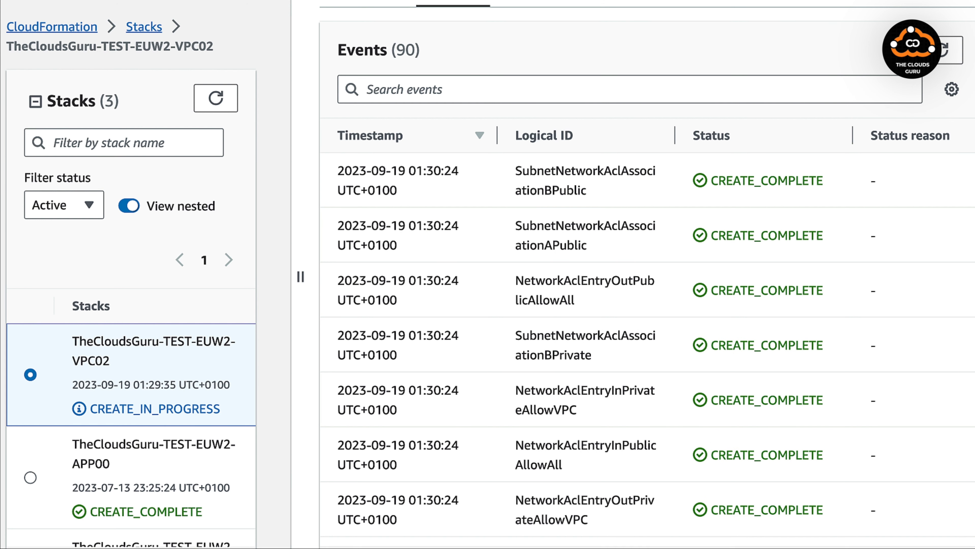
{"action": "left_click", "coordinate": [963, 53]}
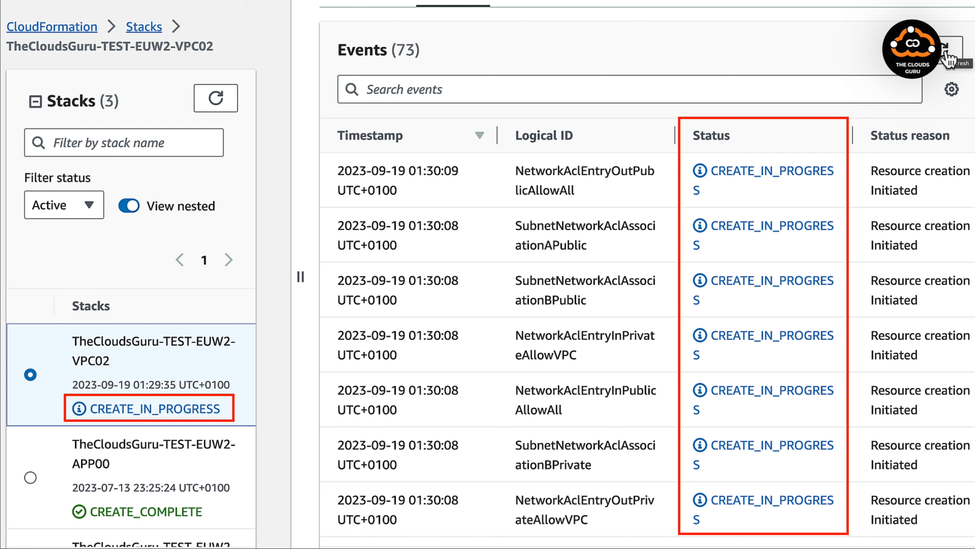
{"action": "left_click", "coordinate": [942, 190]}
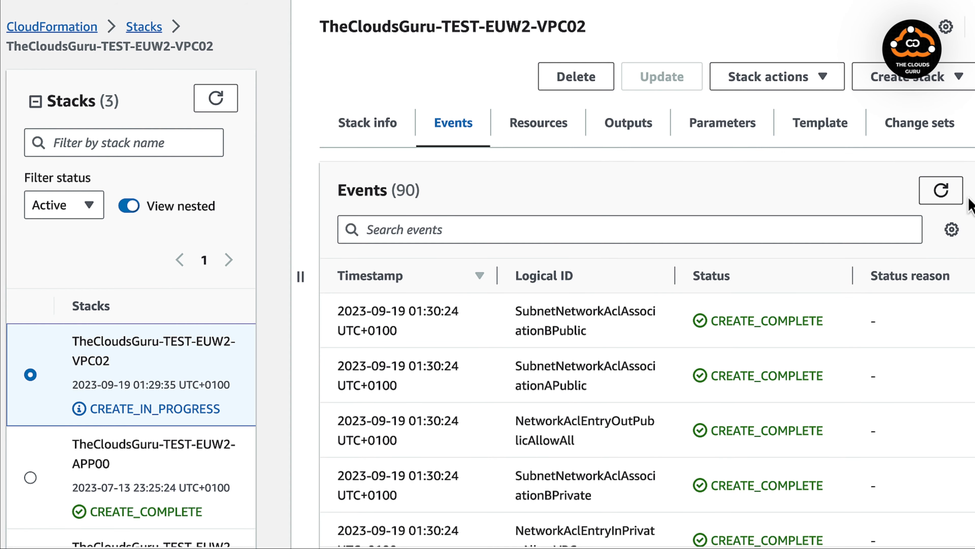
{"action": "left_click", "coordinate": [939, 191]}
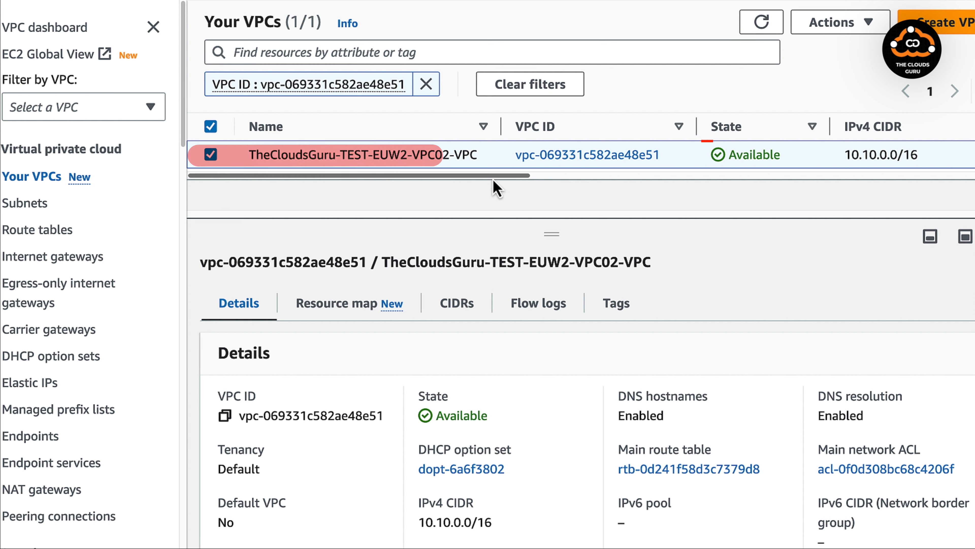
{"action": "mouse_move", "coordinate": [25, 204]}
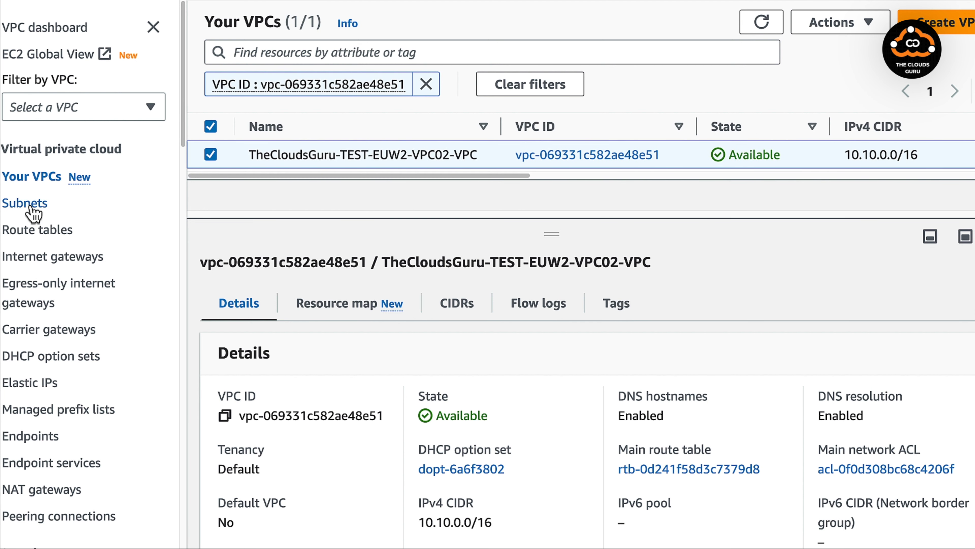
View subnet-a-public's route table pointing to the internet gateway and its network ACL.
{"action": "left_click", "coordinate": [25, 202]}
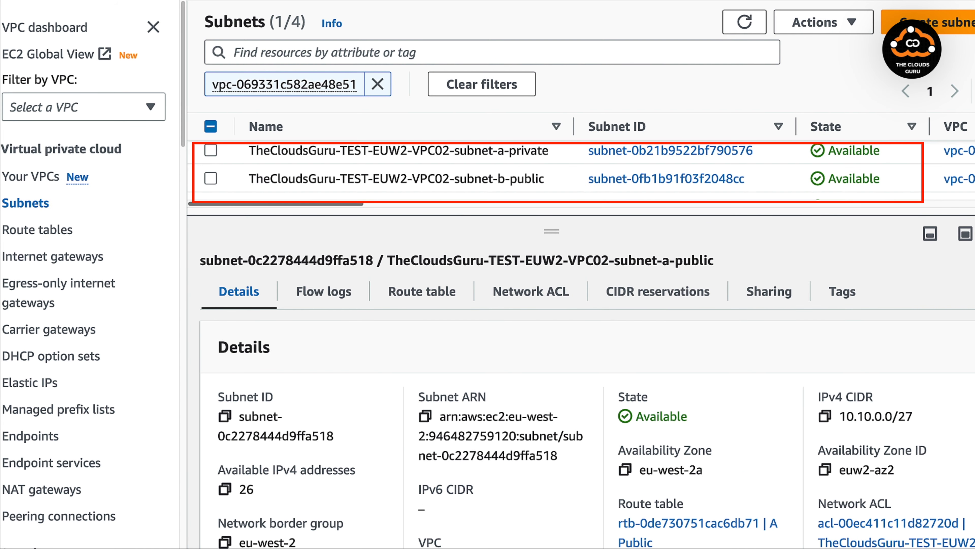
{"action": "left_click", "coordinate": [421, 291]}
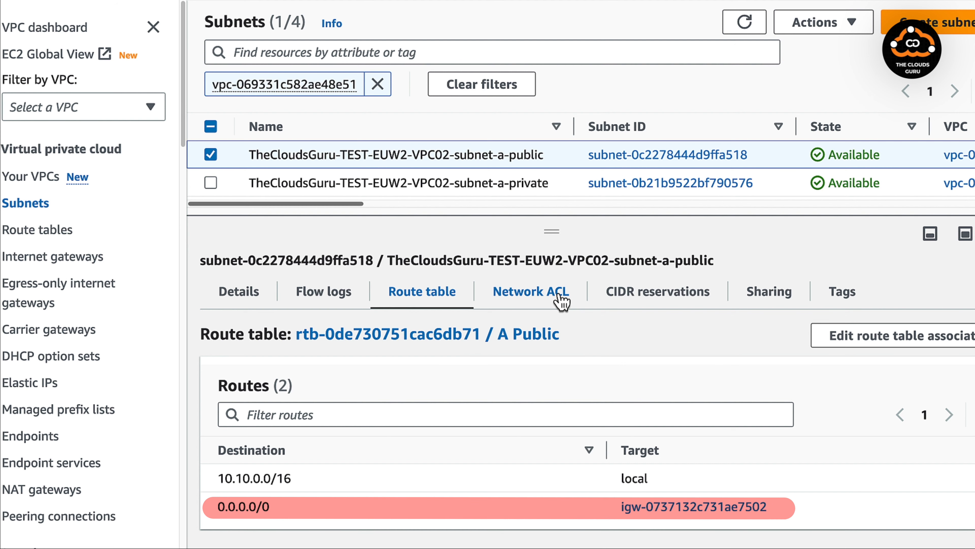
{"action": "left_click", "coordinate": [529, 290]}
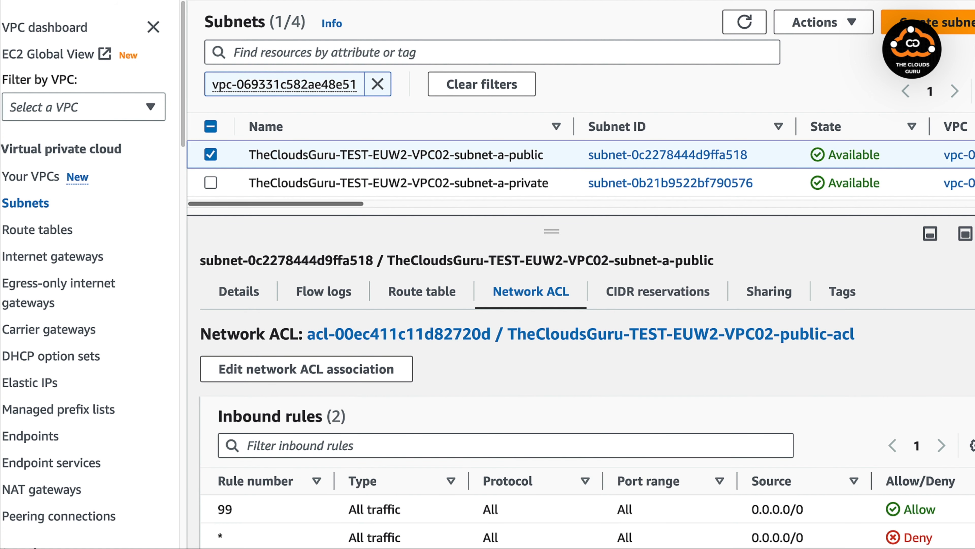
{"action": "scroll", "scroll_direction": "down", "scroll_amount": 3}
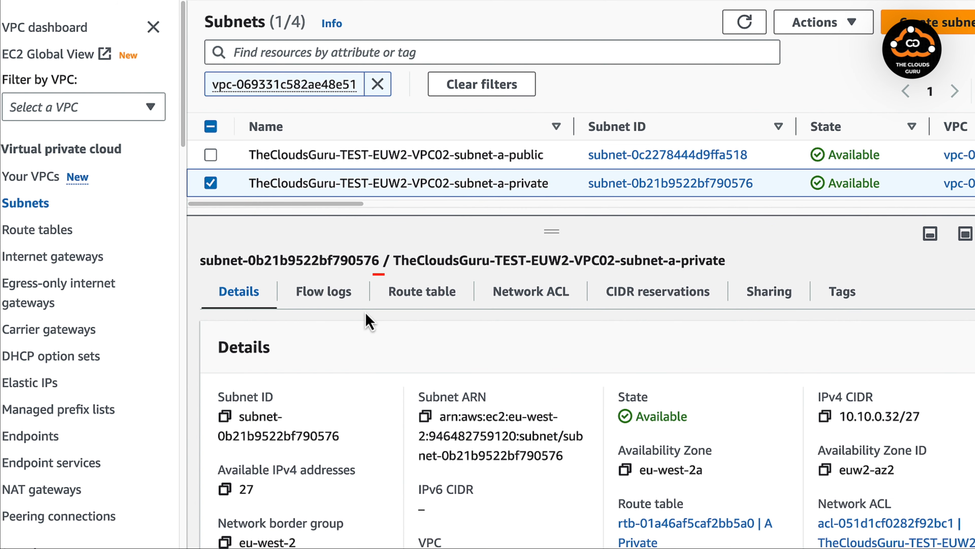
View subnet-a-private's route table and its network ACL allowing only 10.10.0.0/16.
{"action": "left_click", "coordinate": [421, 291]}
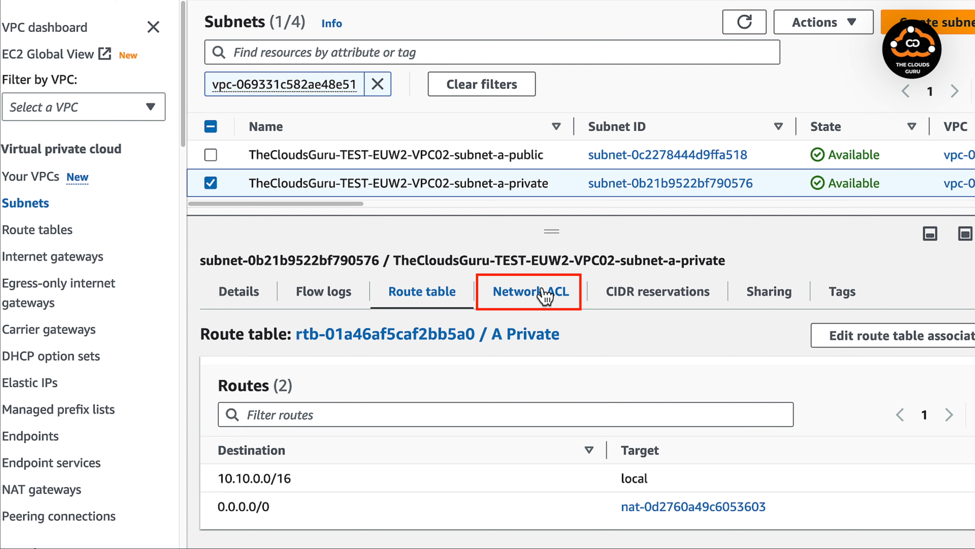
{"action": "left_click", "coordinate": [528, 291]}
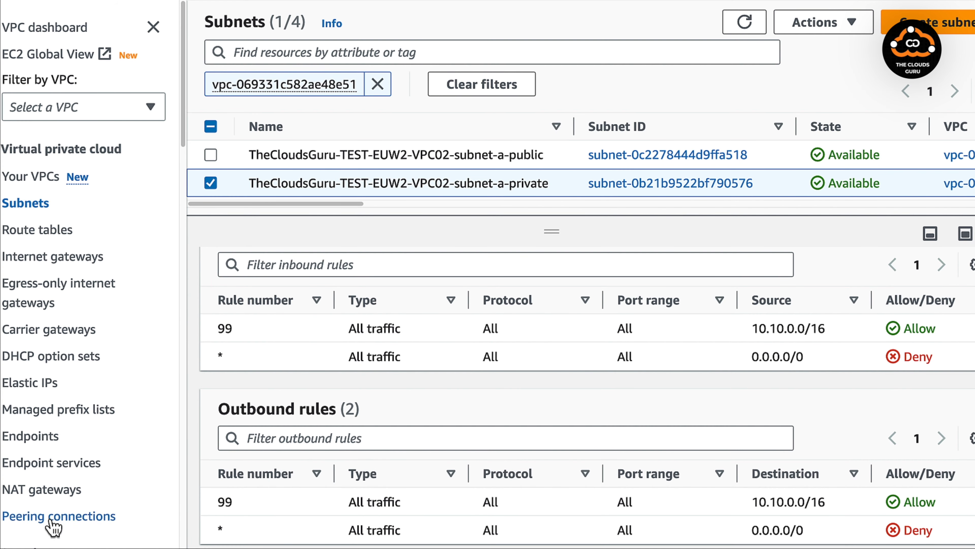
Show the NAT gateway as Available with public 3.9.203.254 and private 10.10.0.23.
{"action": "right_click", "coordinate": [41, 488]}
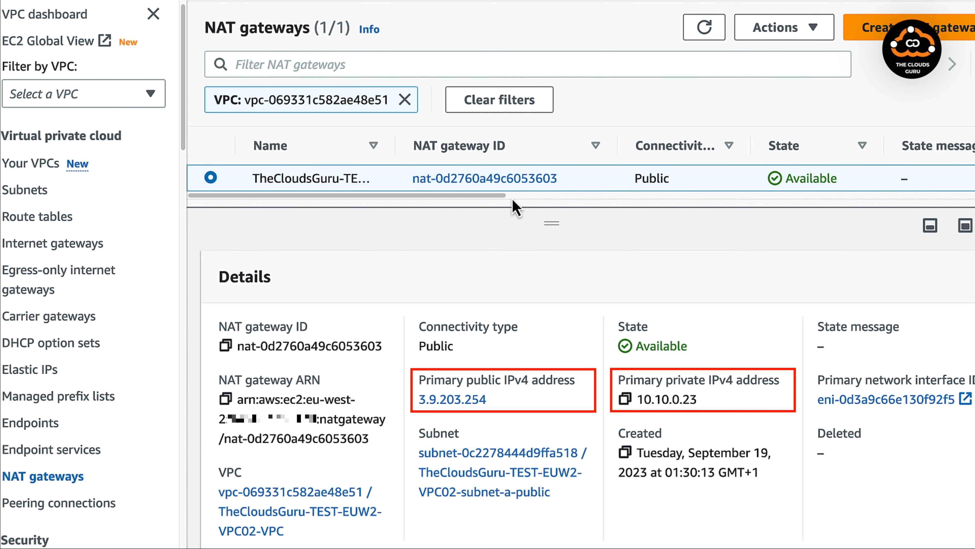
{"action": "scroll", "scroll_direction": "right", "scroll_amount": 3}
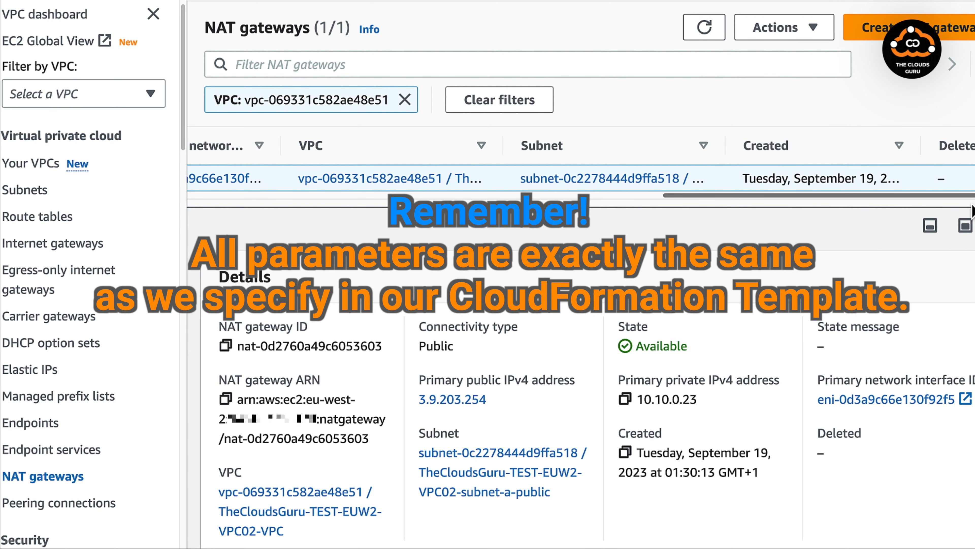
{"action": "scroll", "scroll_direction": "left", "scroll_amount": 3}
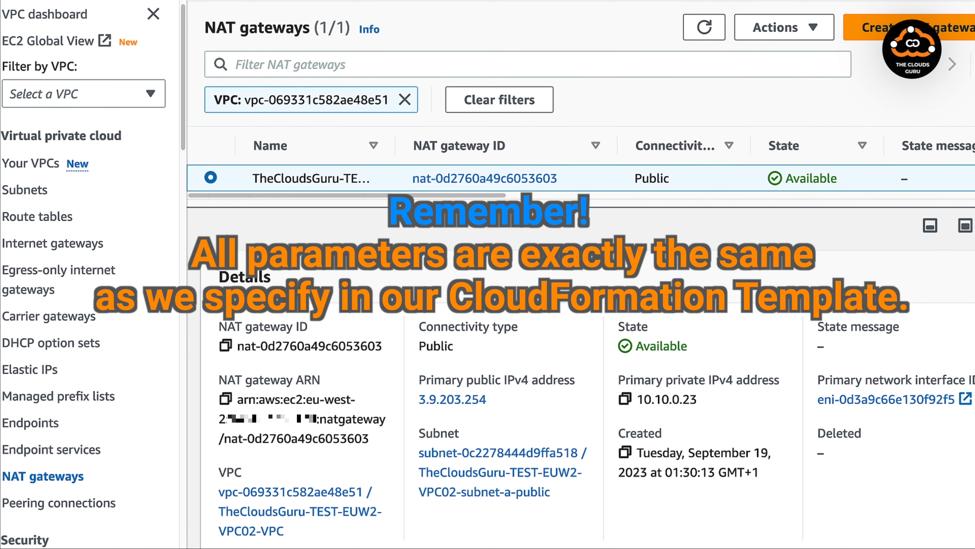